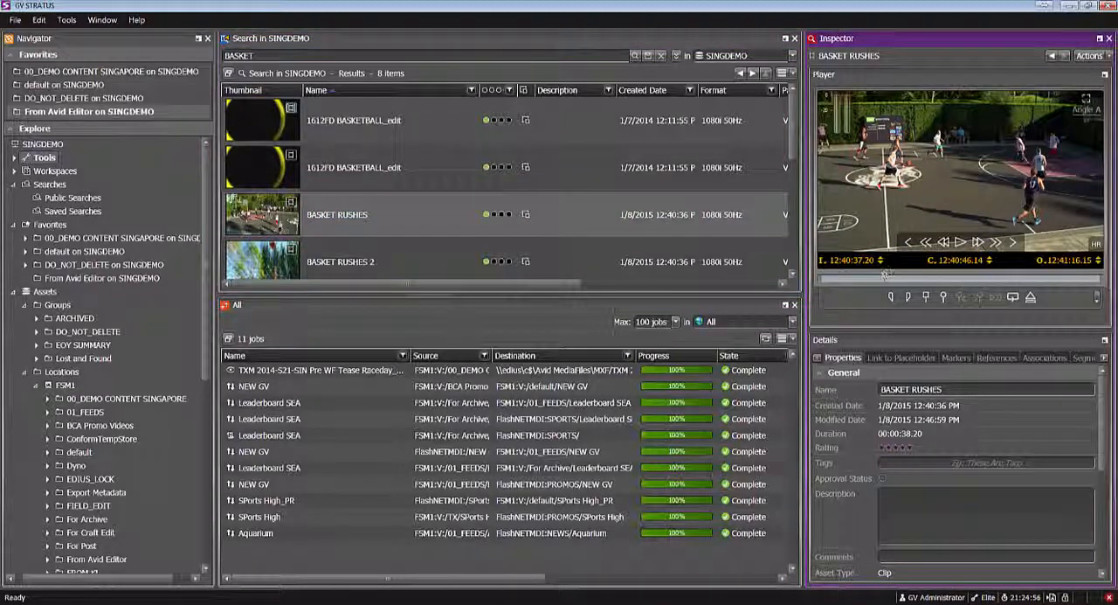
- Send the BASKET RUSHES clip to Avid MC from its right-click Send to Avid menu
right_click(336, 214)
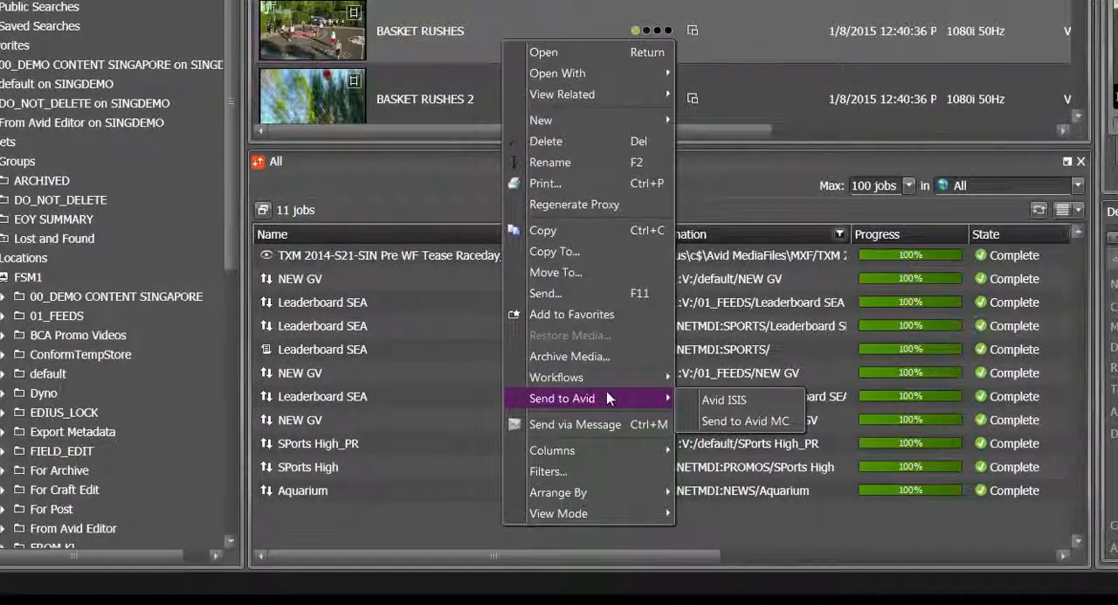
mouse_move(746, 420)
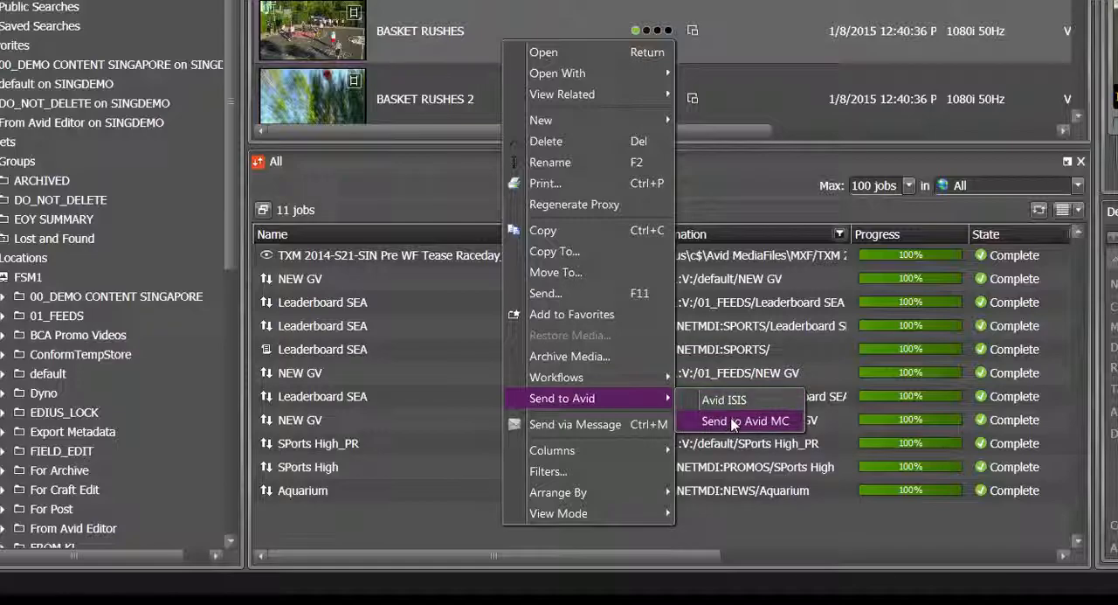
left_click(741, 420)
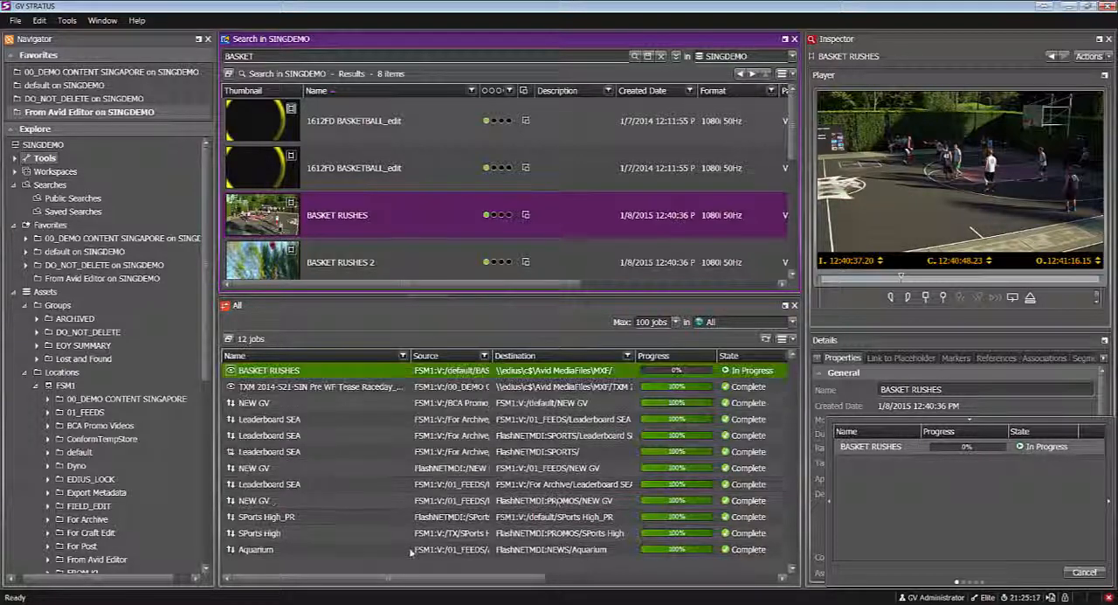
mouse_move(428, 551)
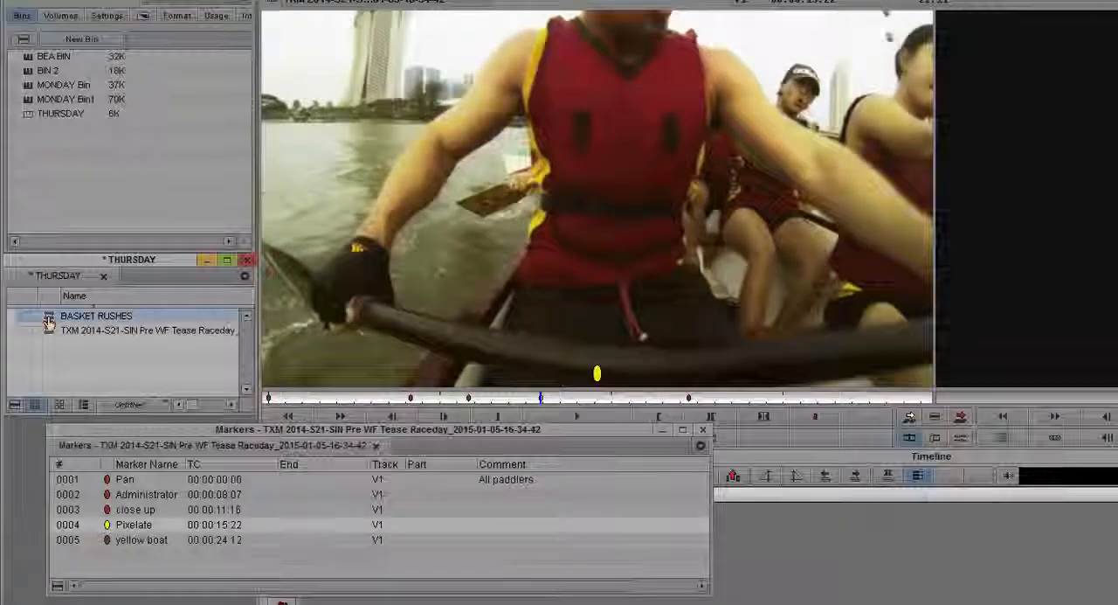
- Load BASKET RUSHES from the THURSDAY bin into the Source monitor
left_click(96, 316)
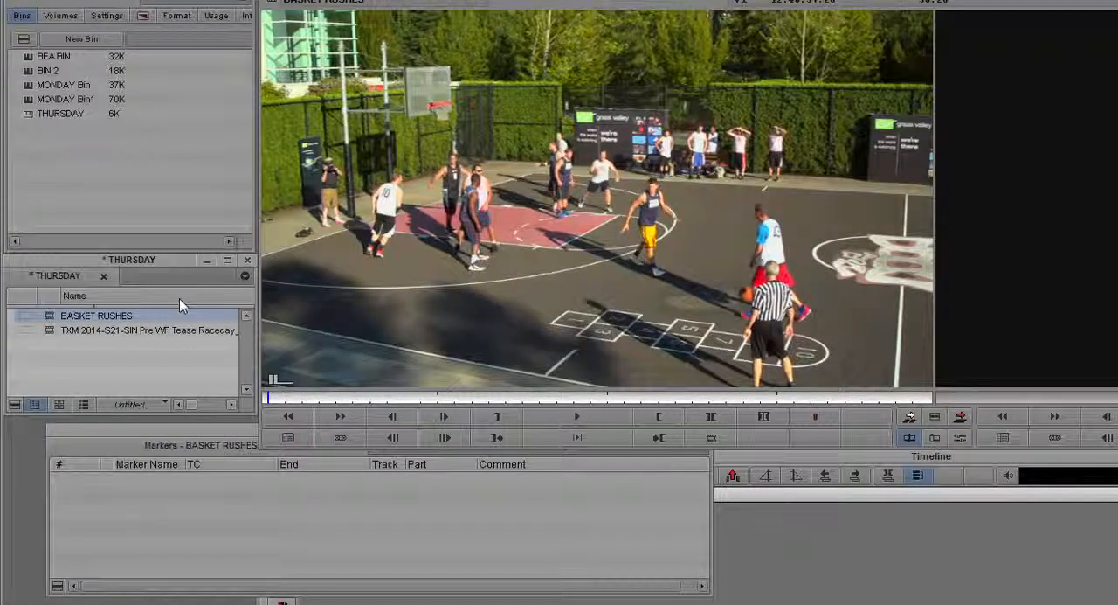
mouse_move(611, 272)
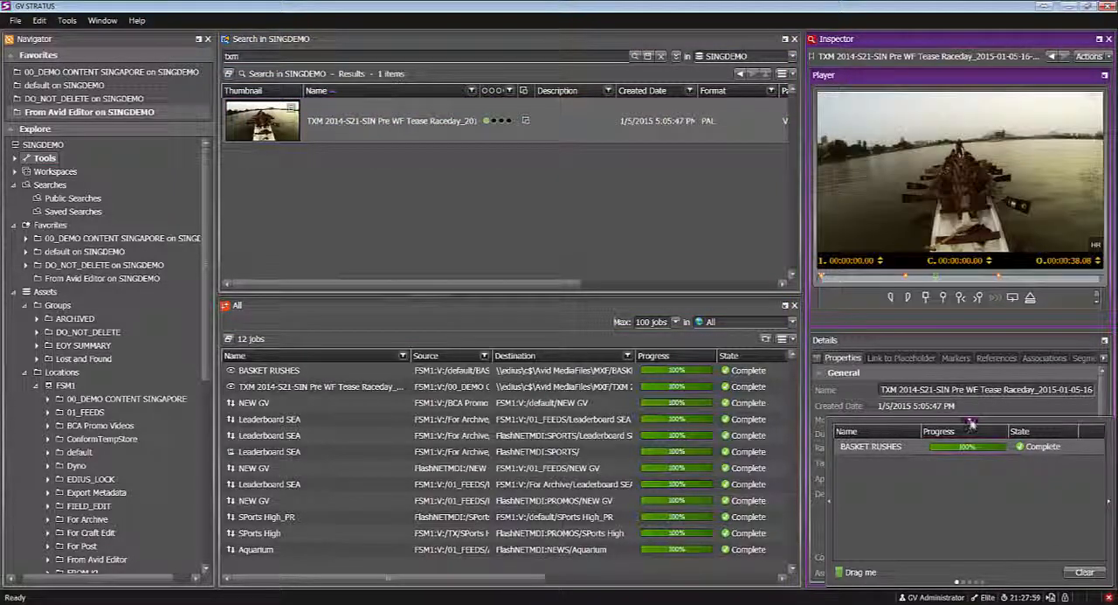
- Show the TXM raceday clip's markers and open the Pan marker's properties
left_click(956, 357)
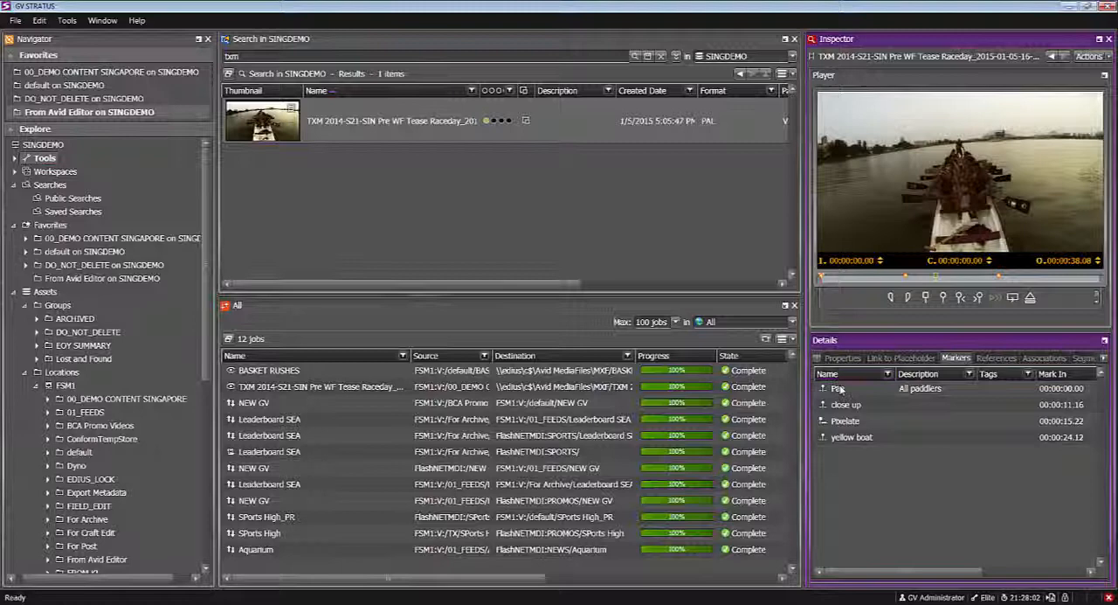
double_click(837, 388)
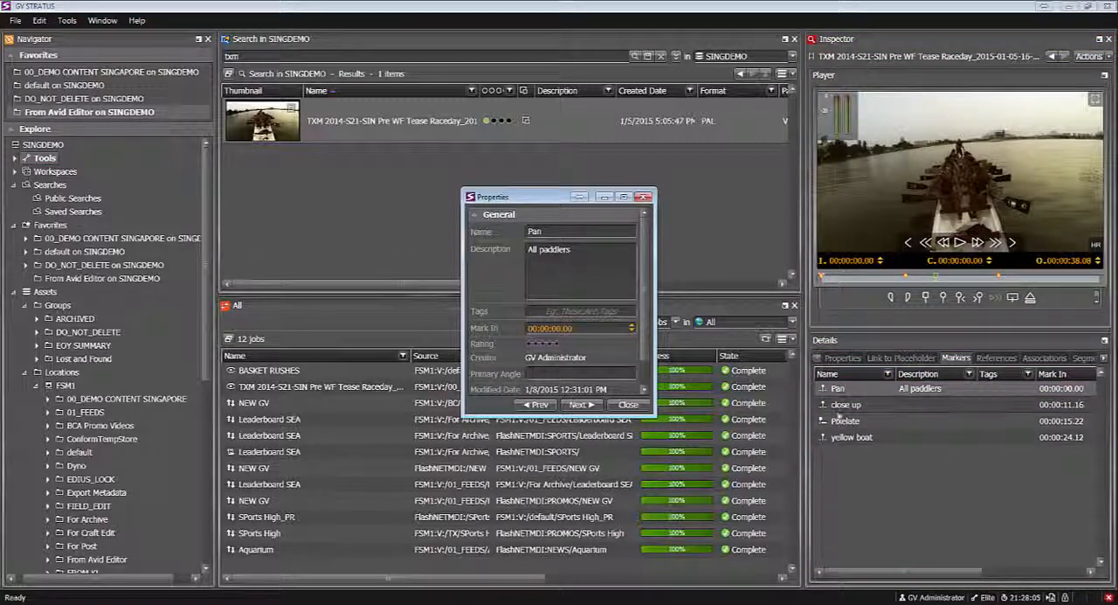
left_click(627, 403)
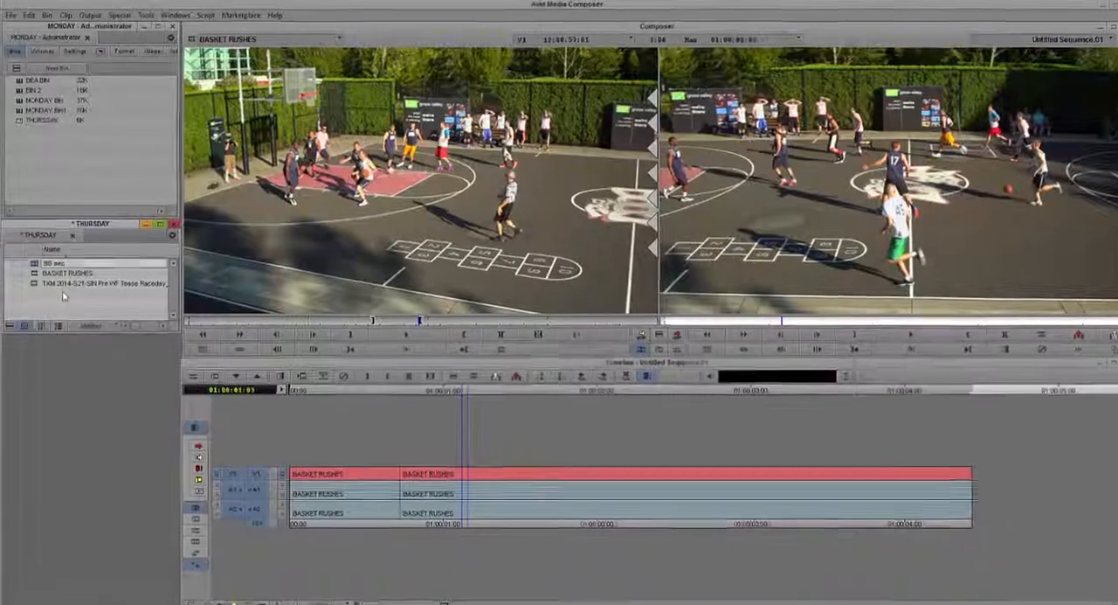
- Select the edited BB seq sequence in the bin
left_click(90, 15)
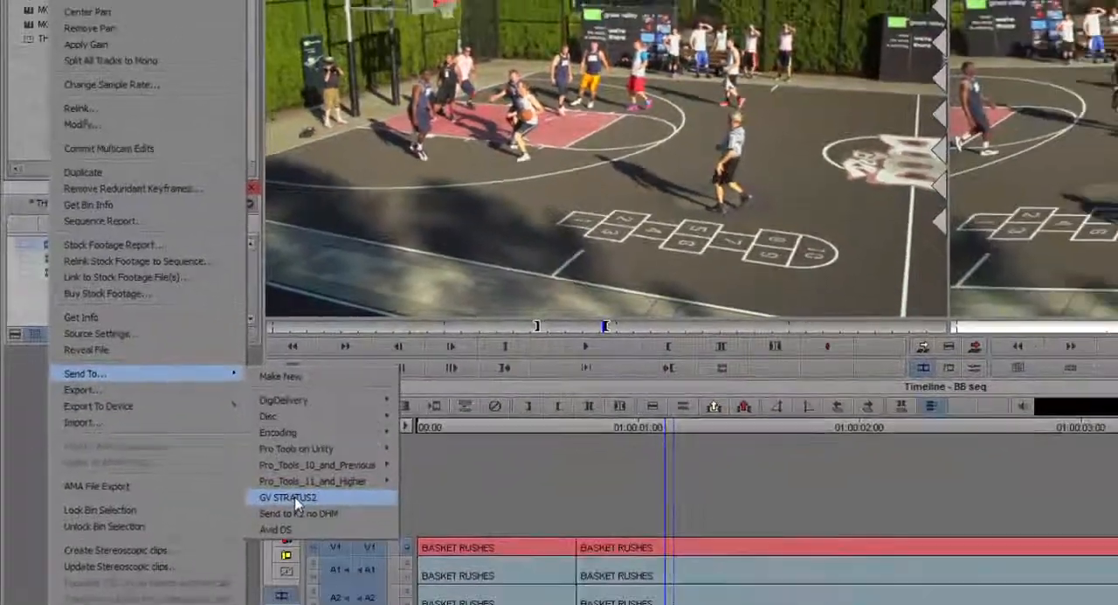
- Send BB seq to GV STRATUS2 and confirm the export with filename BB seq
left_click(286, 497)
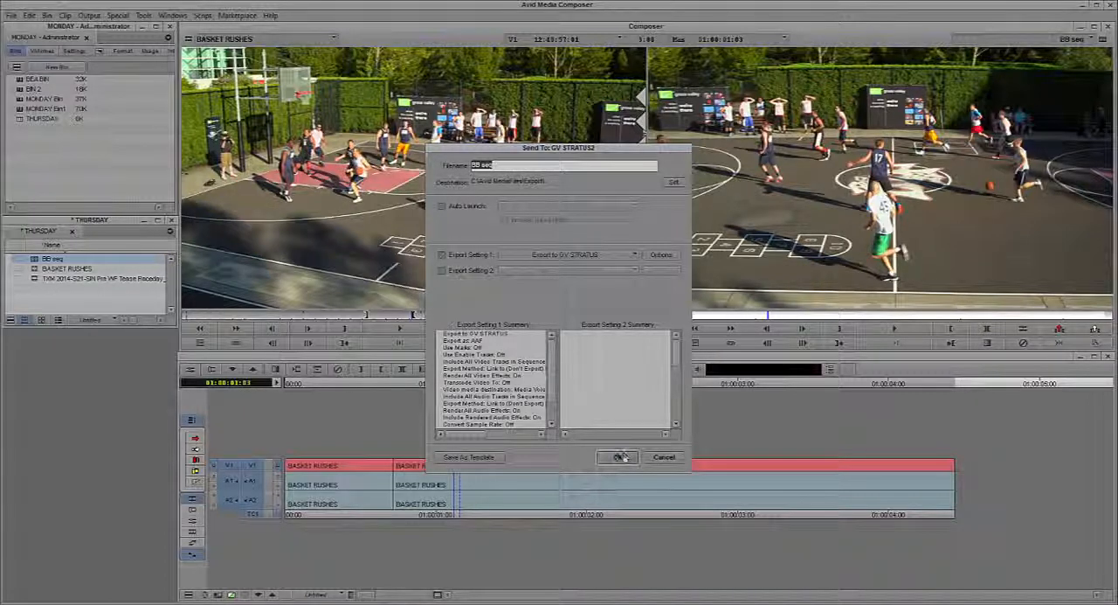
left_click(617, 456)
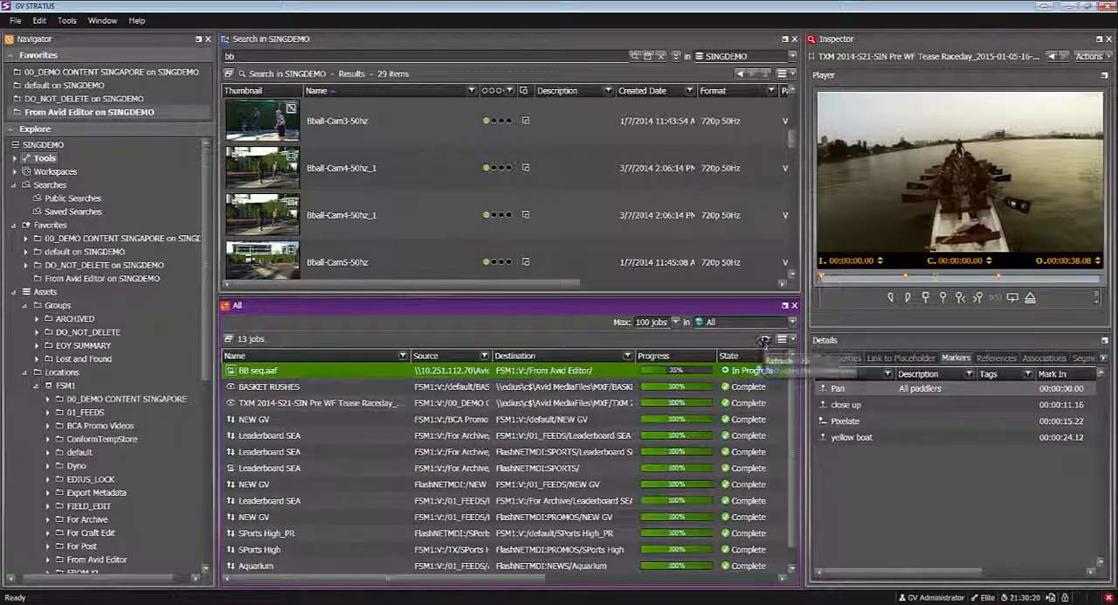
mouse_move(873, 515)
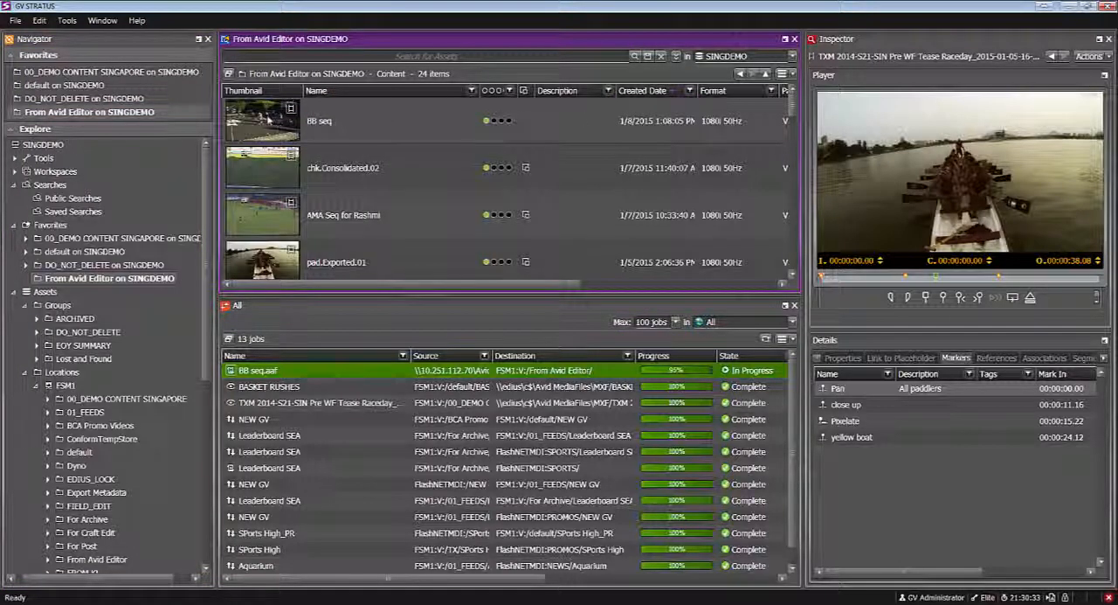
- Select the arrived BB seq asset in the From Avid Editor folder
left_click(320, 121)
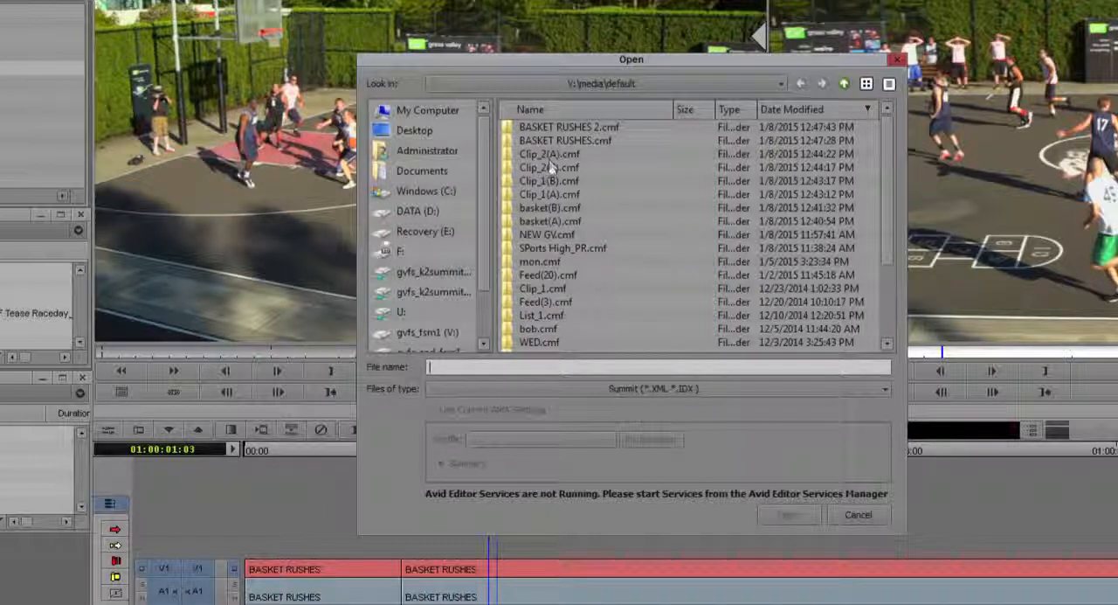
- Open SPorts High_PR.cmf from V:\media\default
left_click(564, 248)
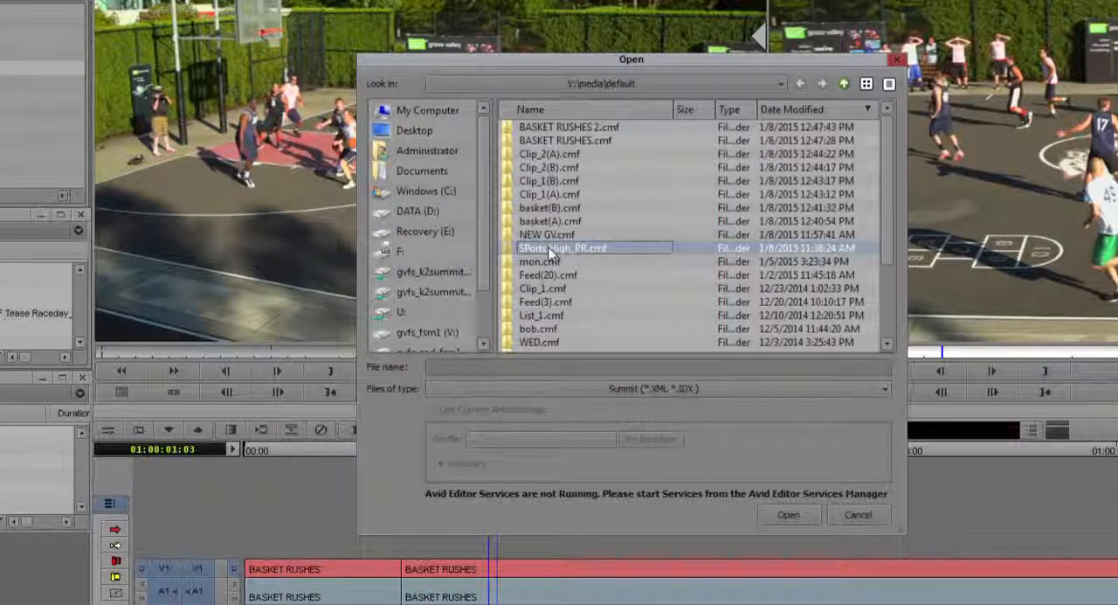
double_click(562, 247)
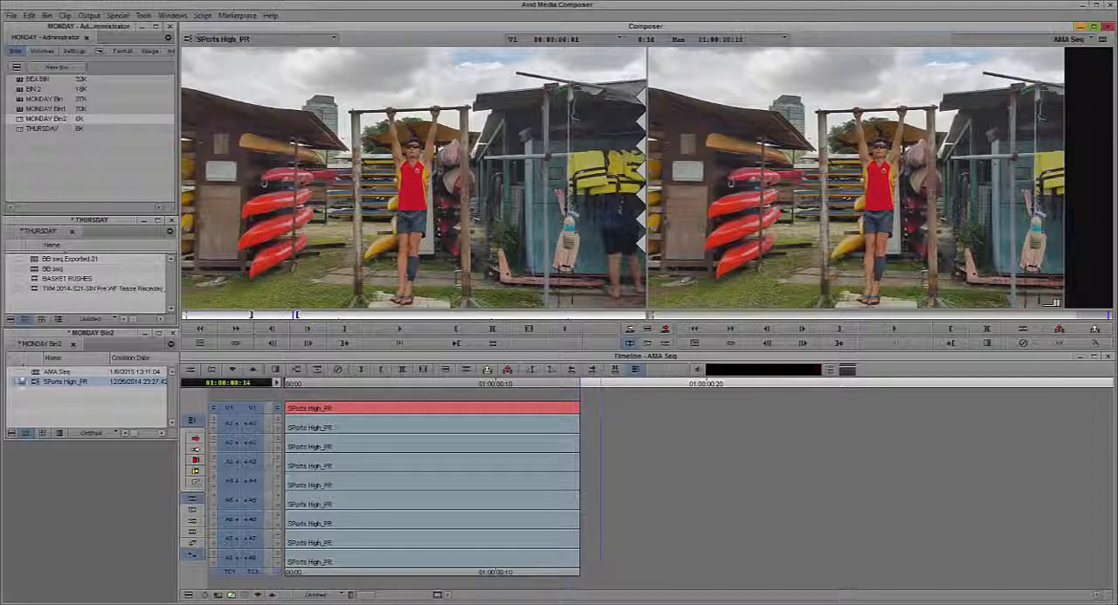
- Consolidate AMA Seq's media onto the Windows (C:) drive via Bin > Consolidate/Transcode
left_click(46, 16)
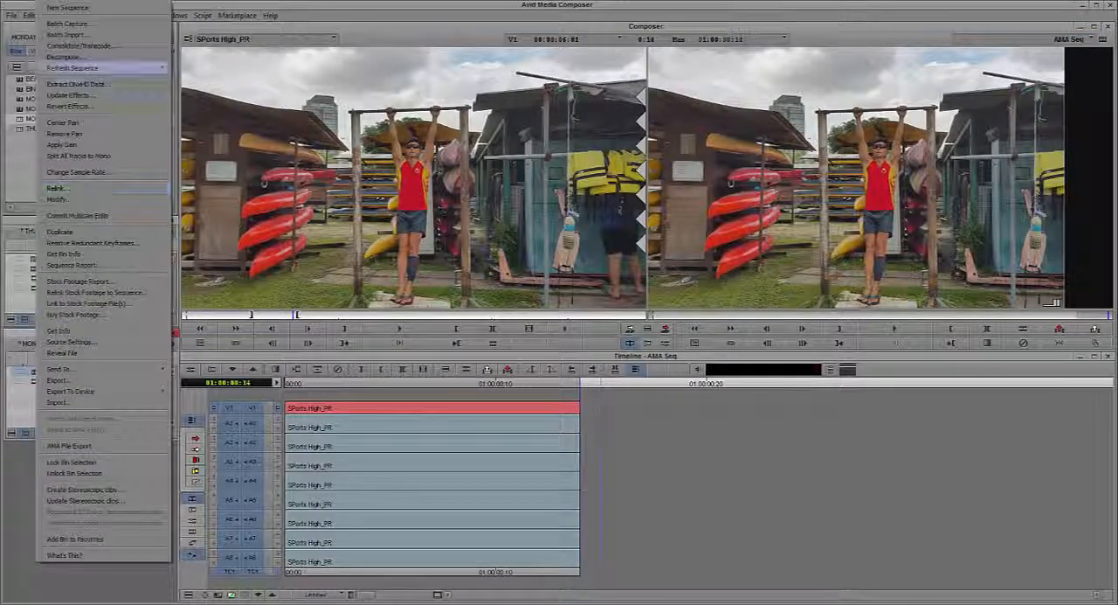
left_click(79, 46)
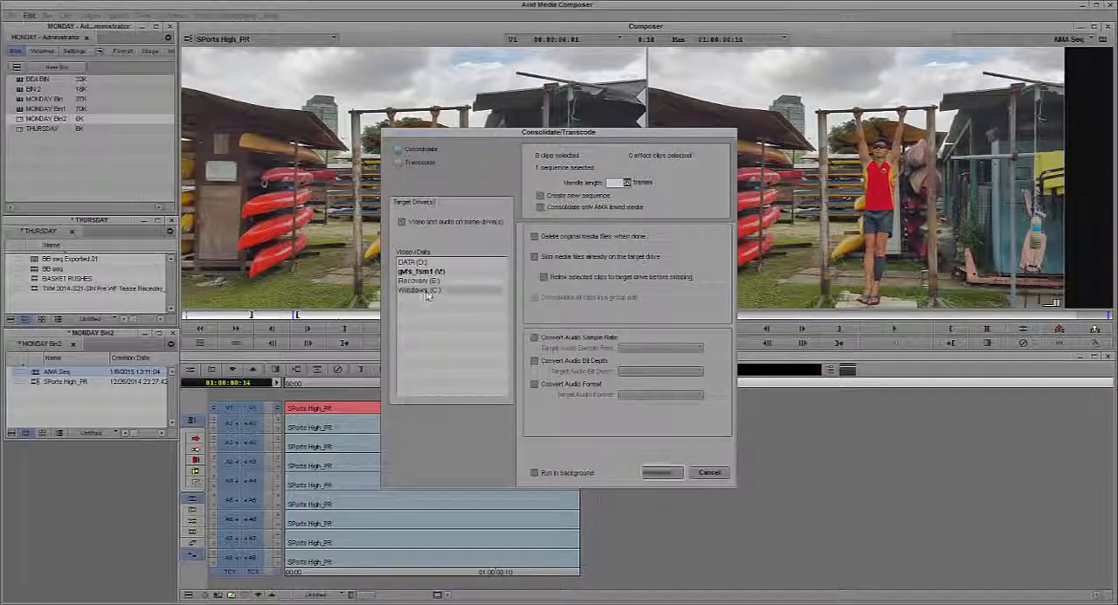
left_click(420, 290)
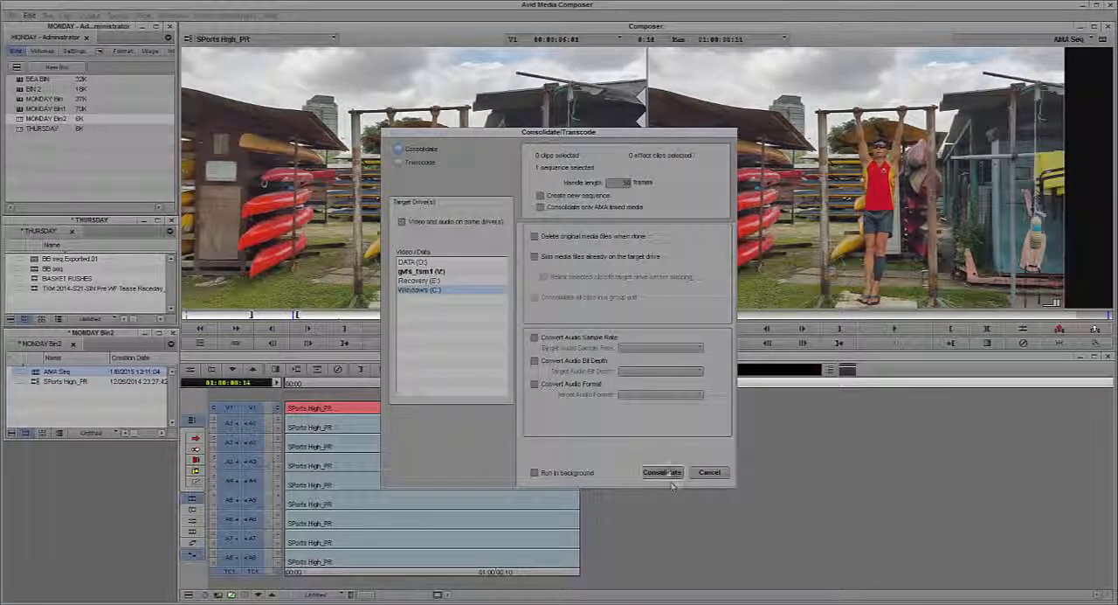
left_click(662, 472)
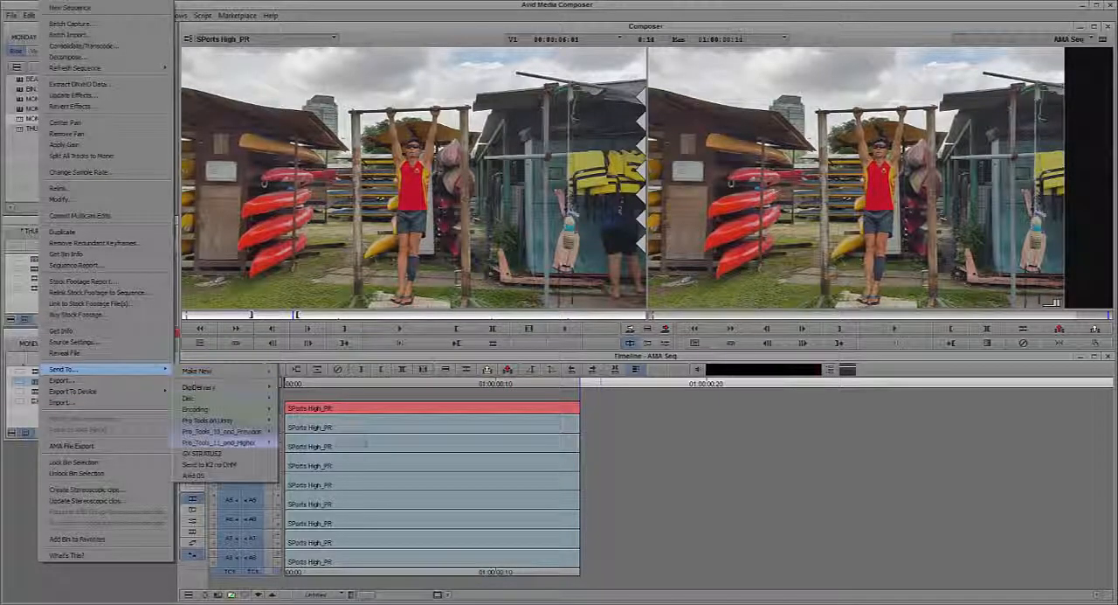
- Send the consolidated AMA Seq to GV STRATUS2 and confirm the export
left_click(202, 452)
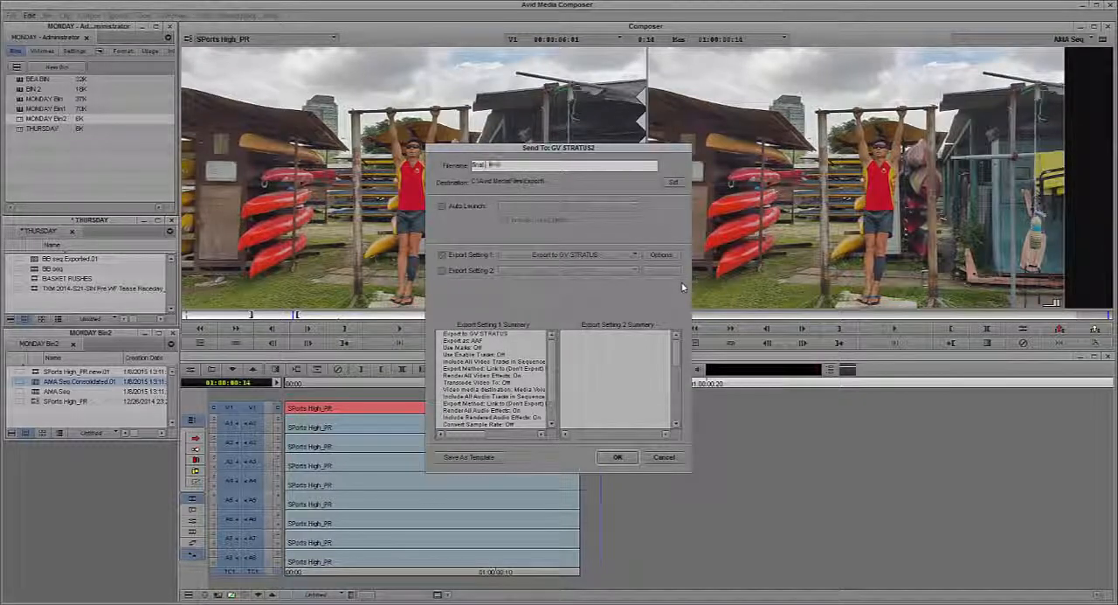
left_click(618, 456)
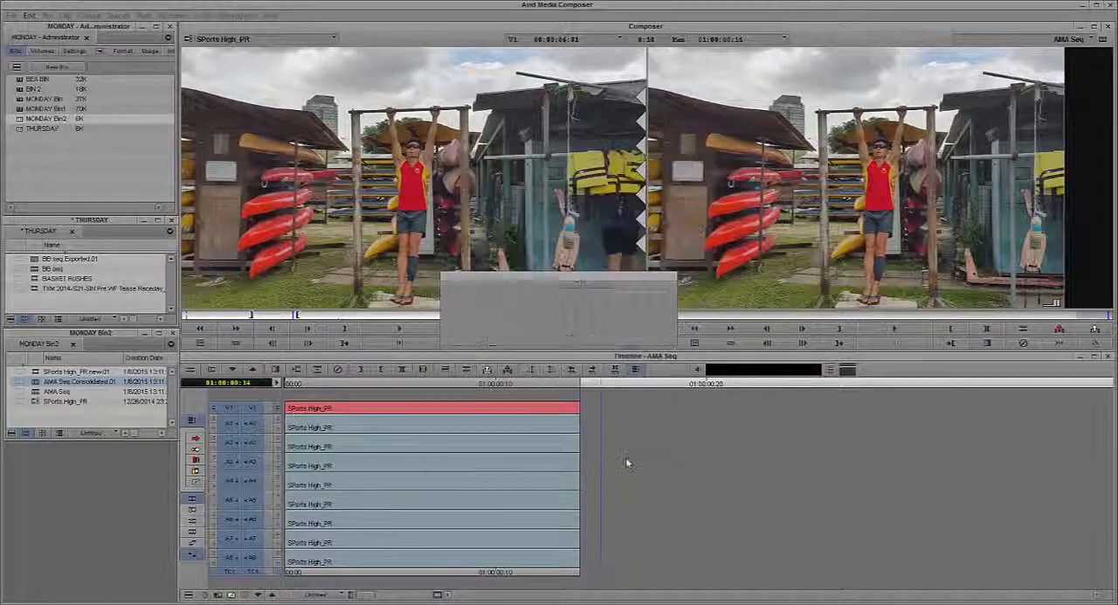